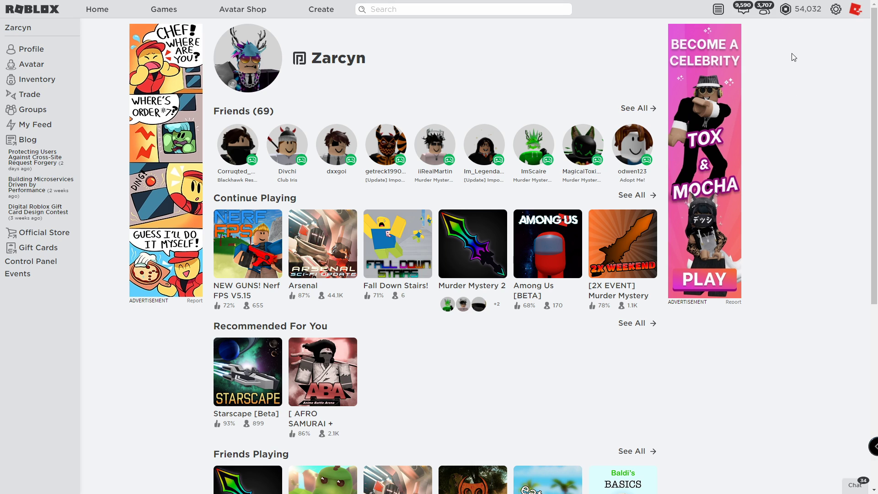
Step: Search the avatar shop catalog for 'headless ho' to find the Headless Horseman bundle
left_click(805, 9)
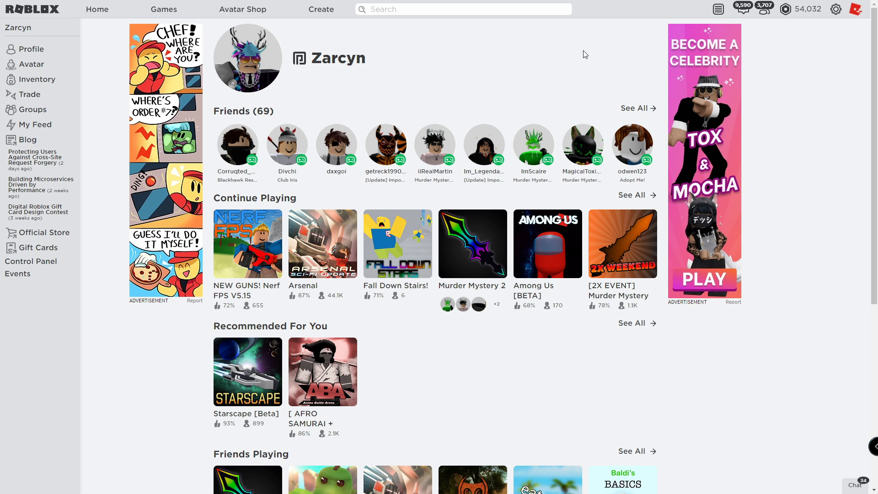
left_click(241, 9)
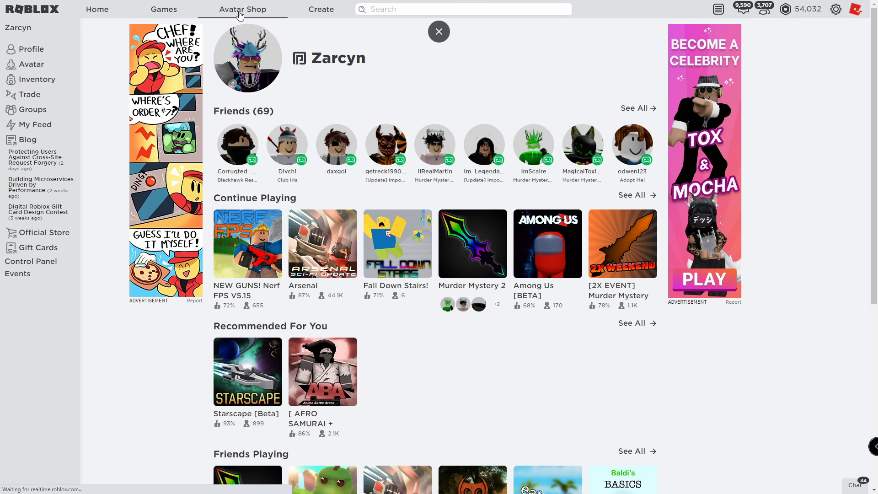
left_click(241, 9)
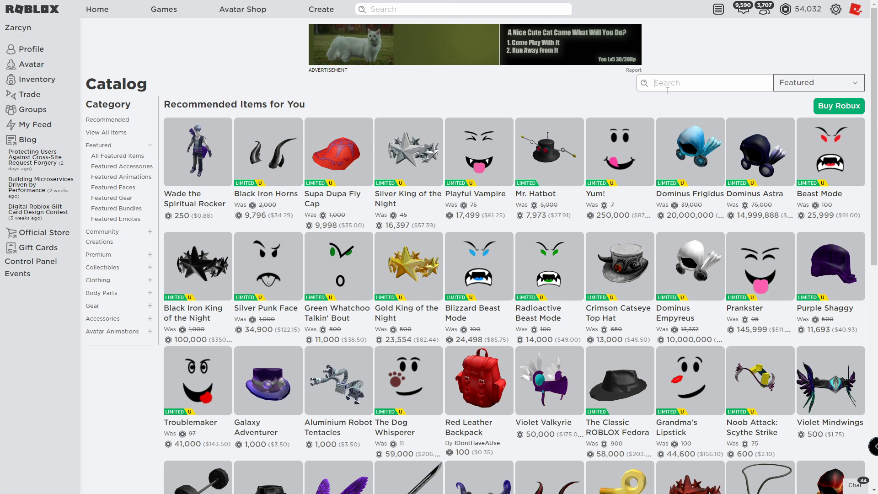
type("headless ho")
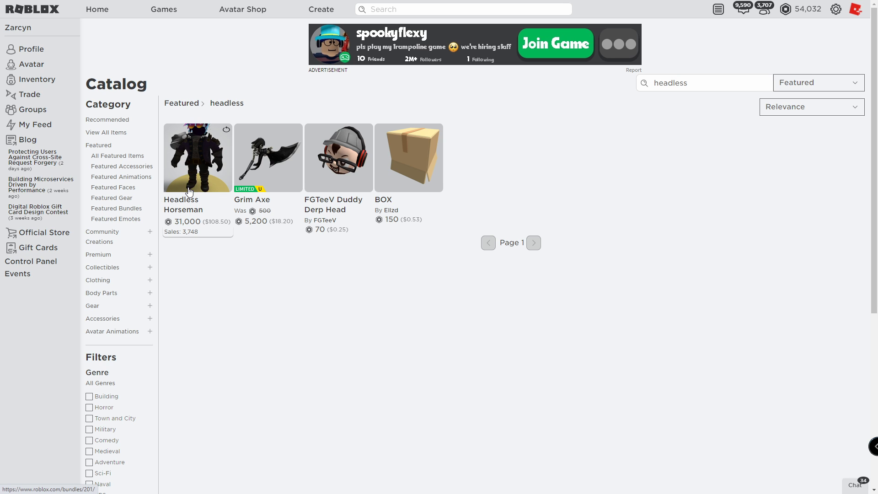
Step: View the Headless Horseman bundle page, priced at 31,000 Robux, with its included items
left_click(198, 157)
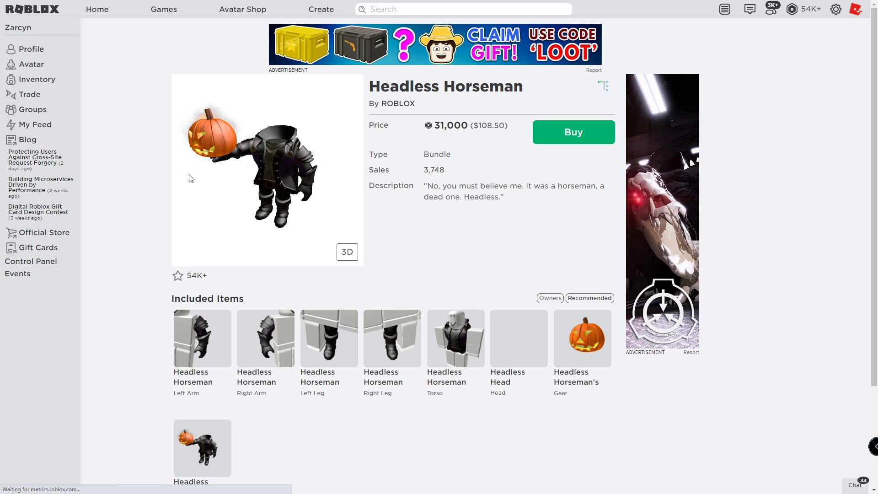
scroll("down", 3)
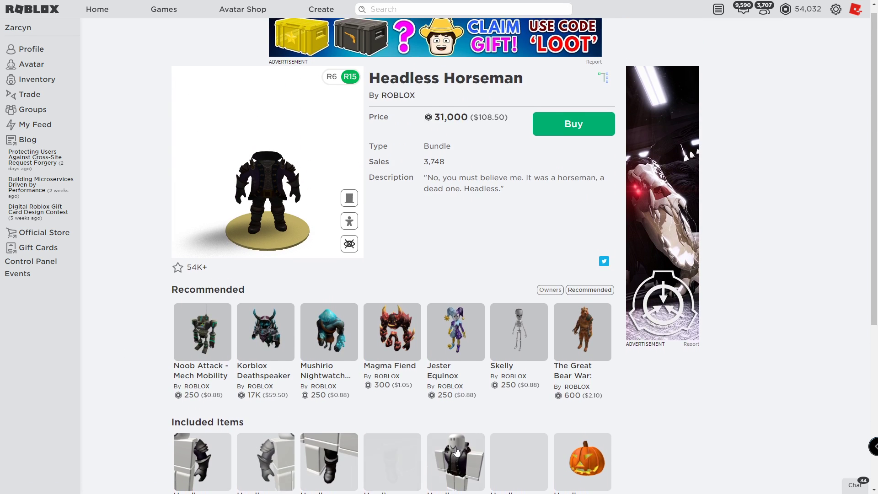
scroll("down", 3)
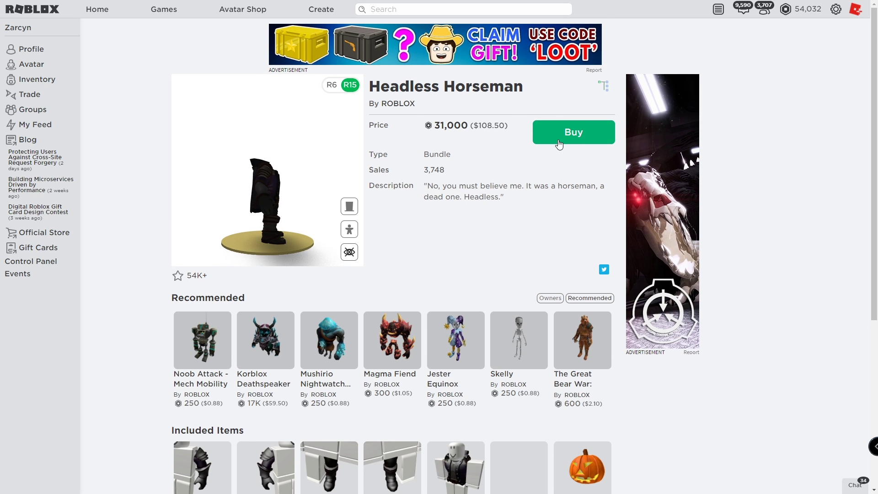
Step: Buy the Headless Horseman bundle for 31,000 Robux, dropping the balance to 23,032
left_click(573, 131)
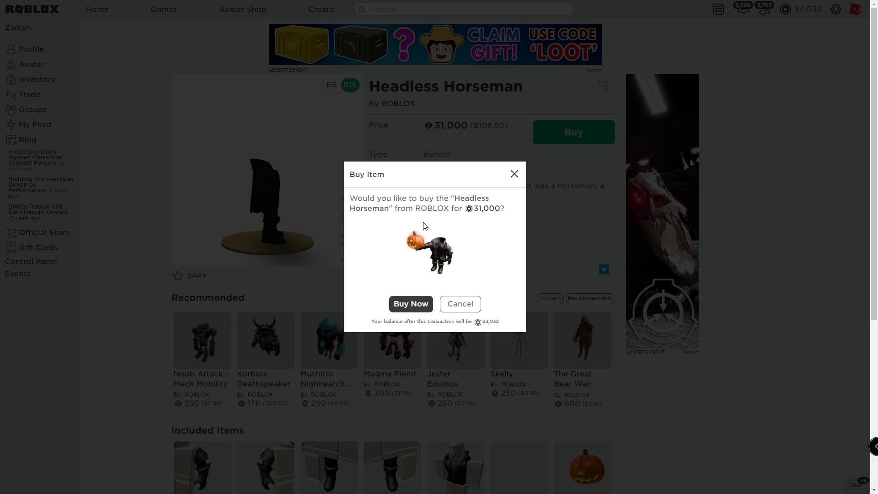
mouse_move(473, 231)
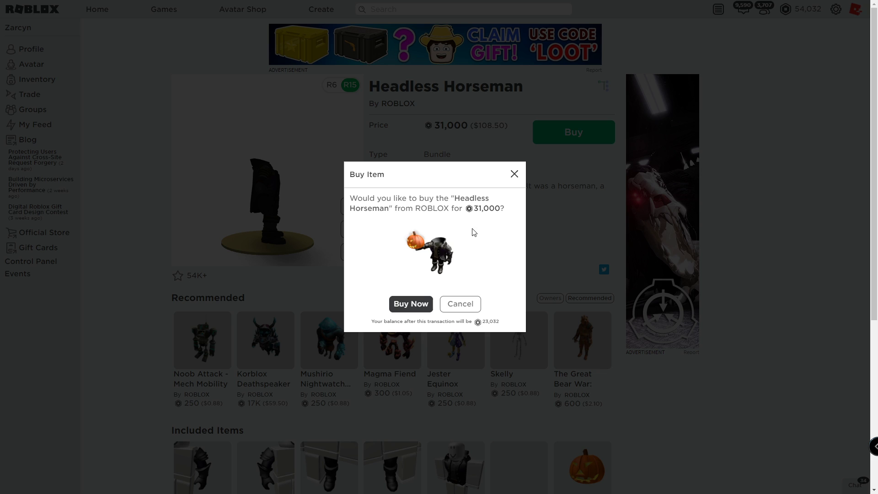
mouse_move(501, 288)
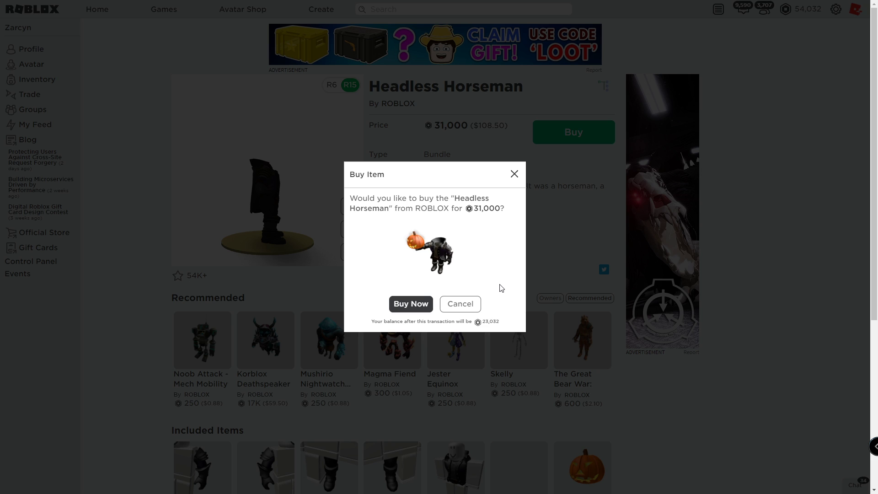
mouse_move(480, 243)
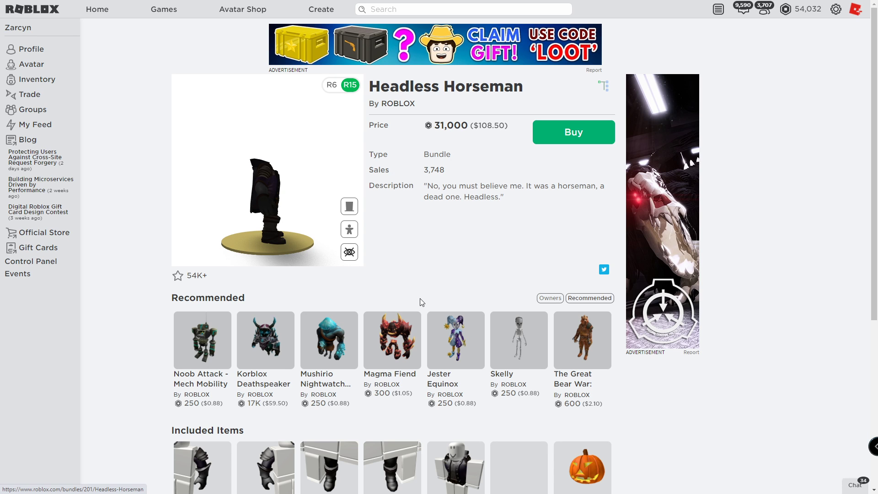
left_click(572, 132)
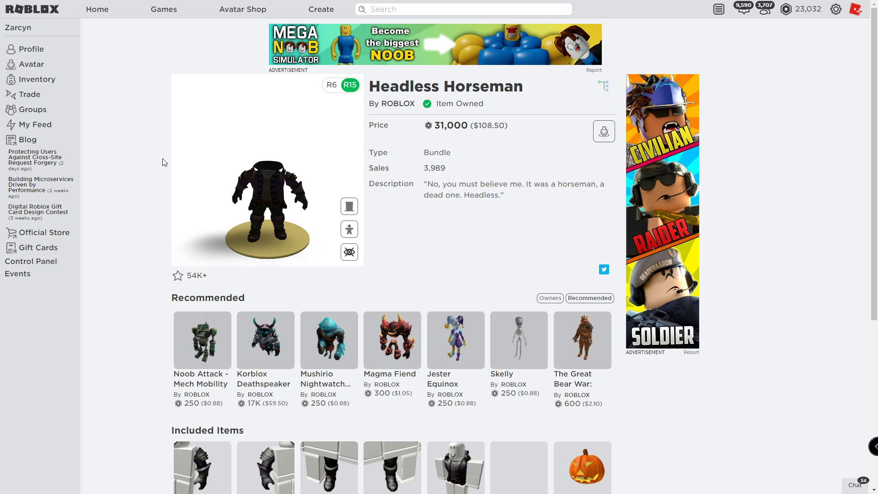
Step: Equip the Headless Horseman bundle on the avatar from Recent items in the avatar editor
left_click(32, 64)
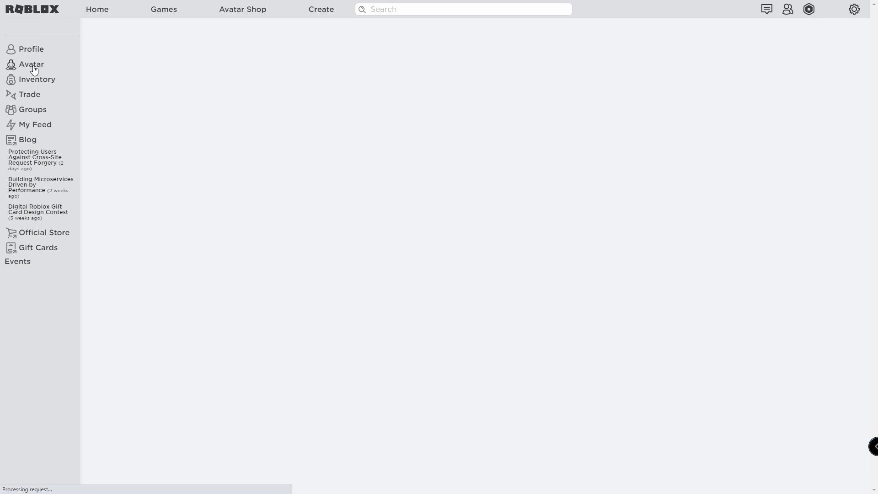
left_click(32, 64)
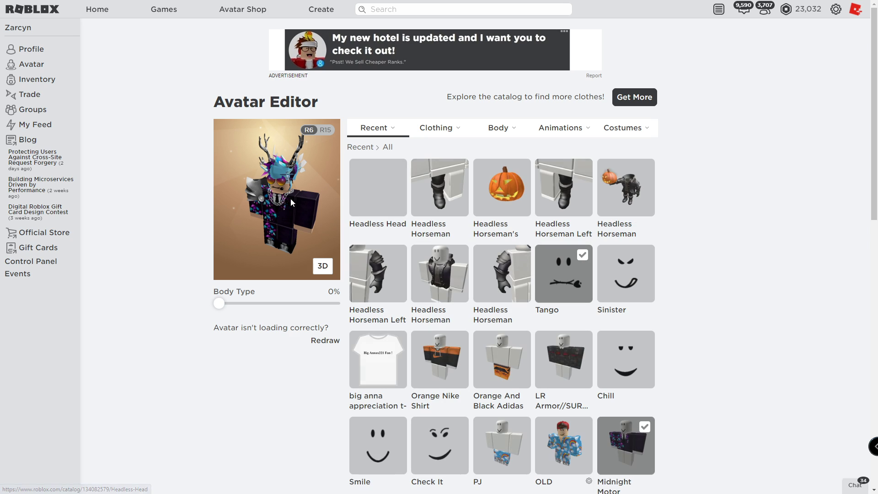
left_click(500, 187)
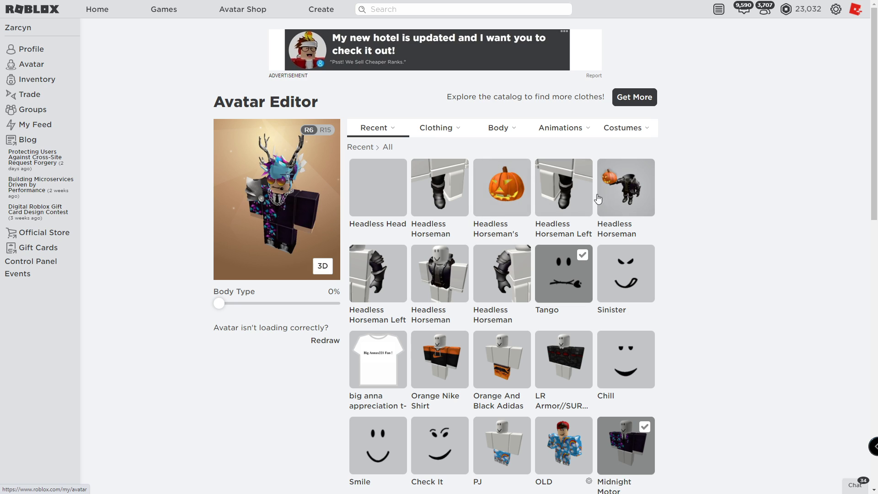
left_click(377, 187)
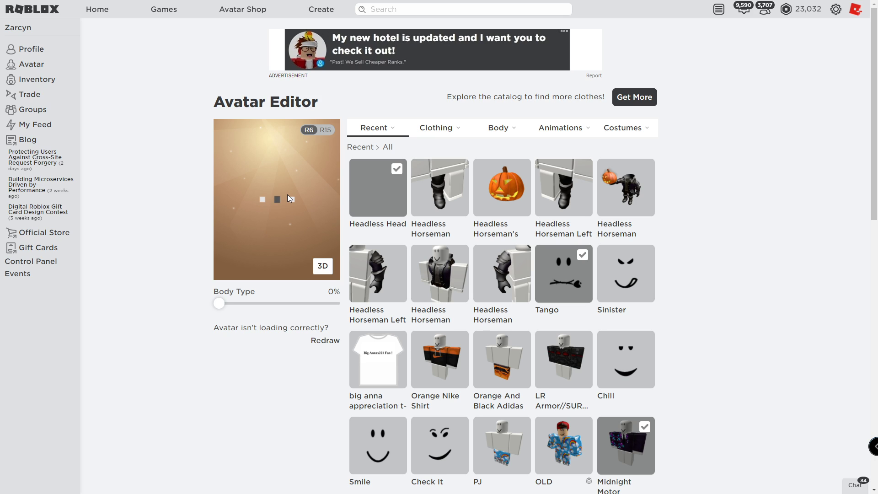
mouse_move(31, 49)
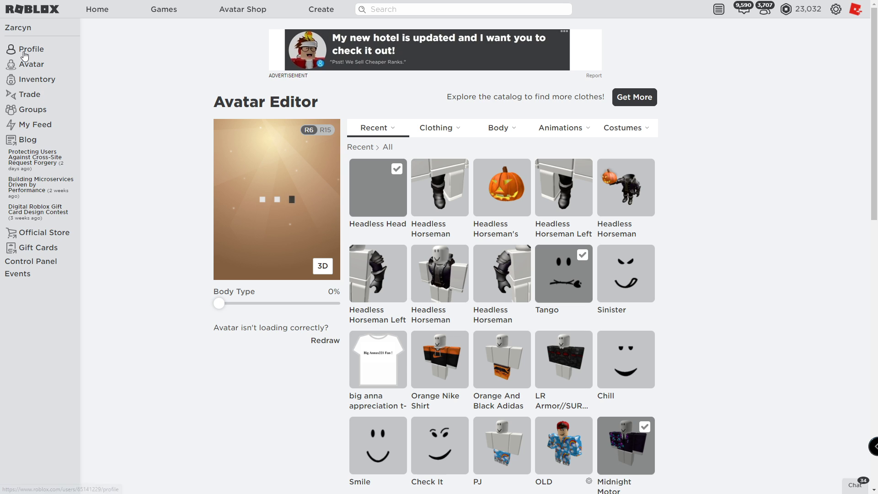
left_click(31, 51)
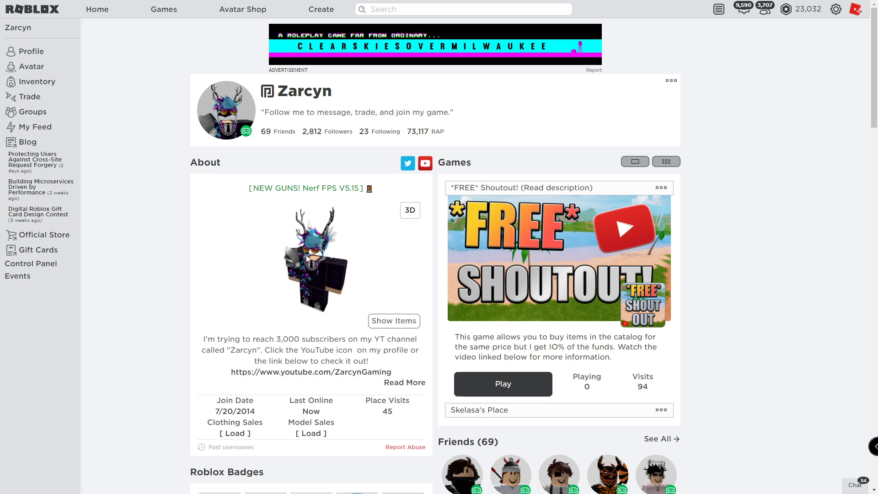
mouse_move(314, 274)
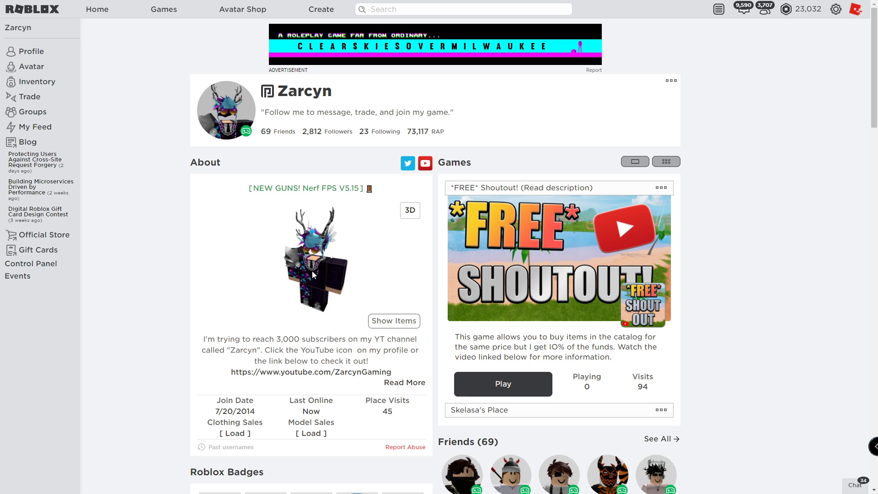
mouse_move(325, 225)
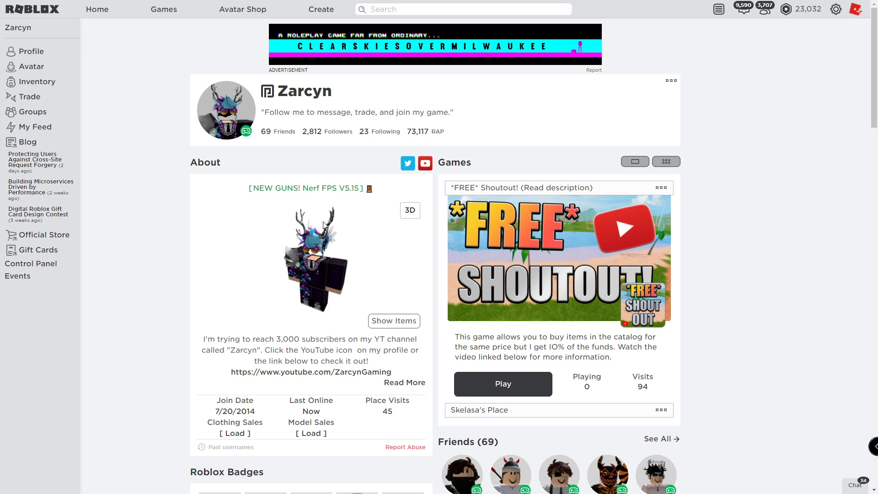
mouse_move(515, 336)
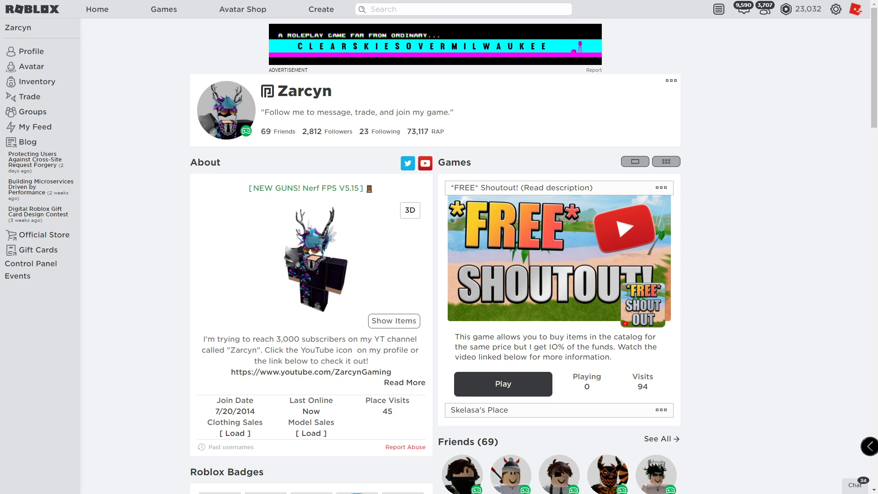
mouse_move(530, 313)
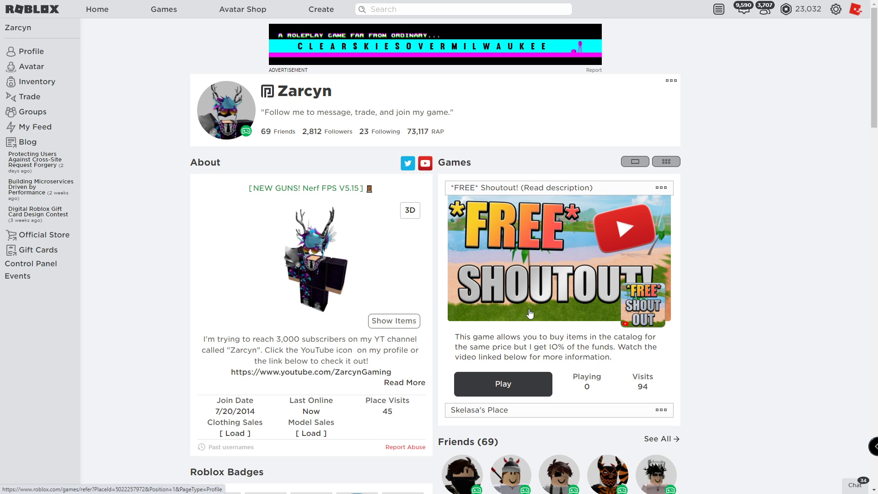
mouse_move(557, 171)
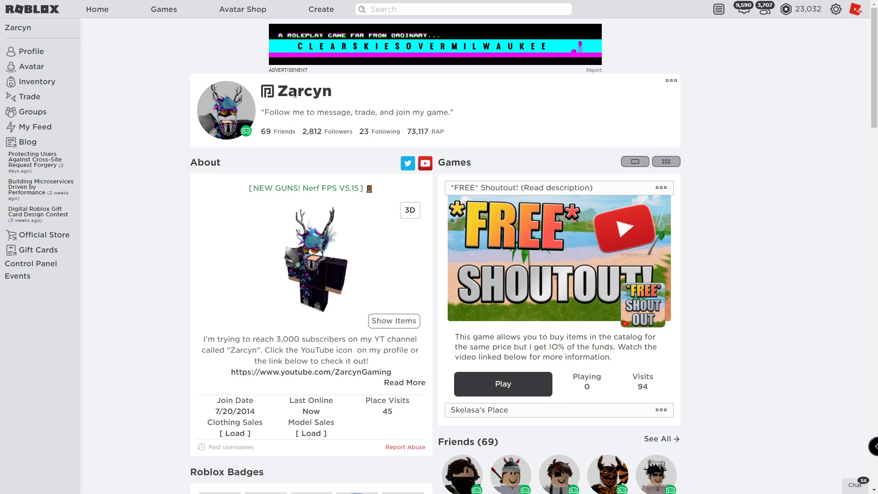
mouse_move(458, 130)
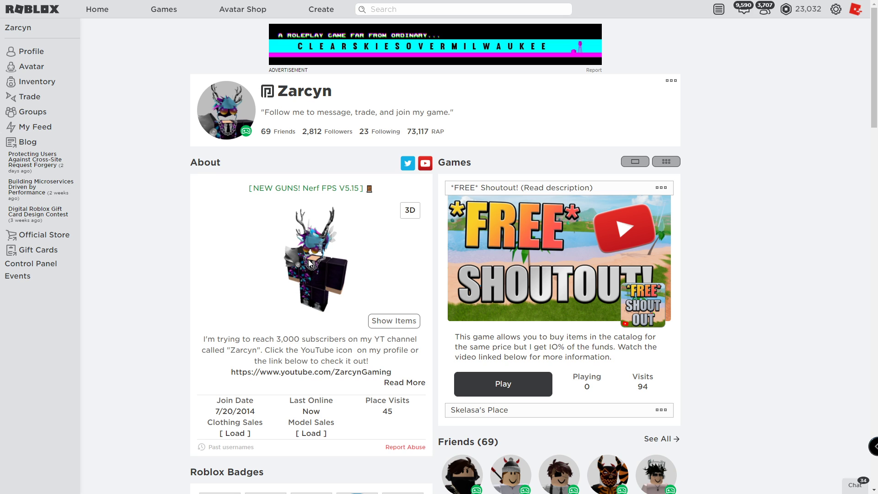
mouse_move(329, 269)
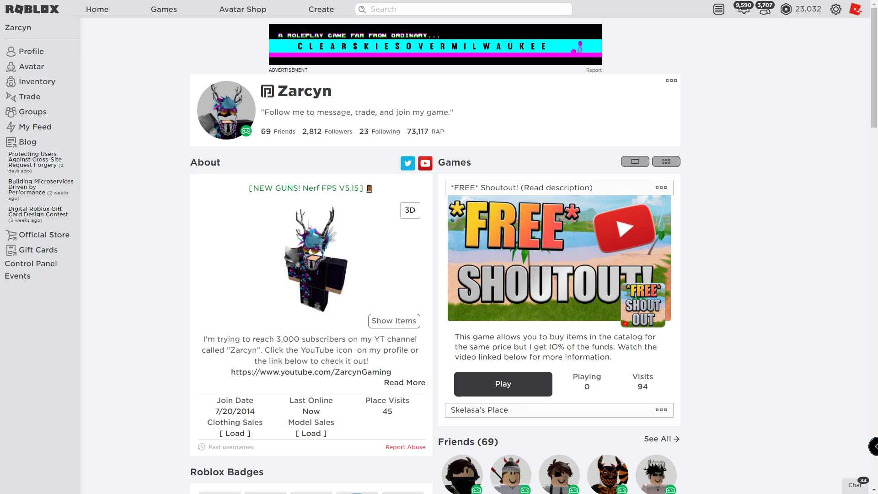
mouse_move(808, 345)
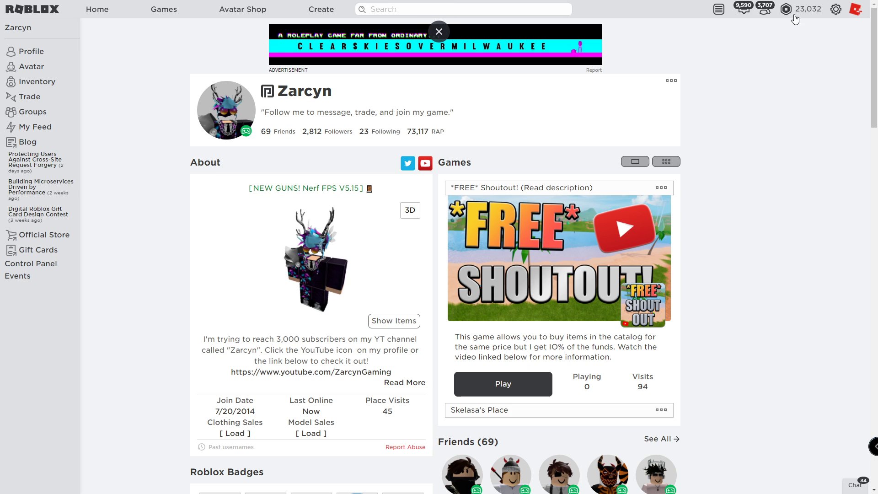
mouse_move(788, 34)
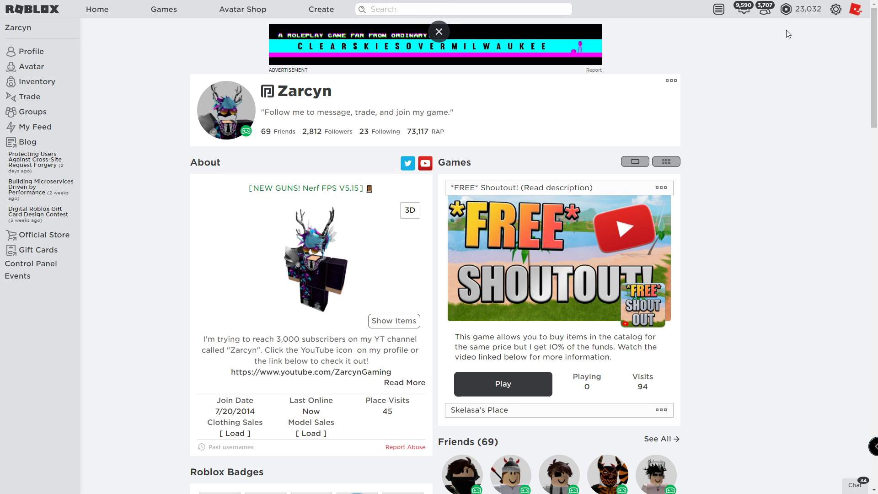